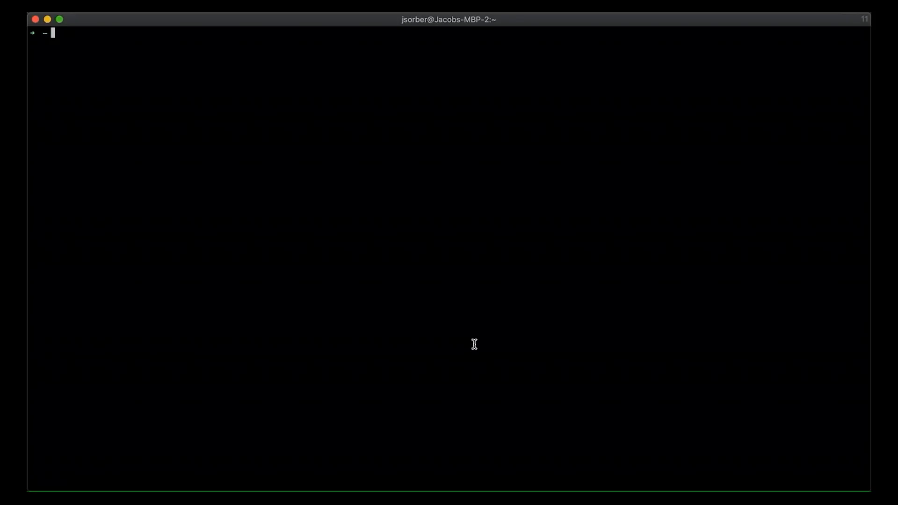
pyautogui.moveTo(739, 316)
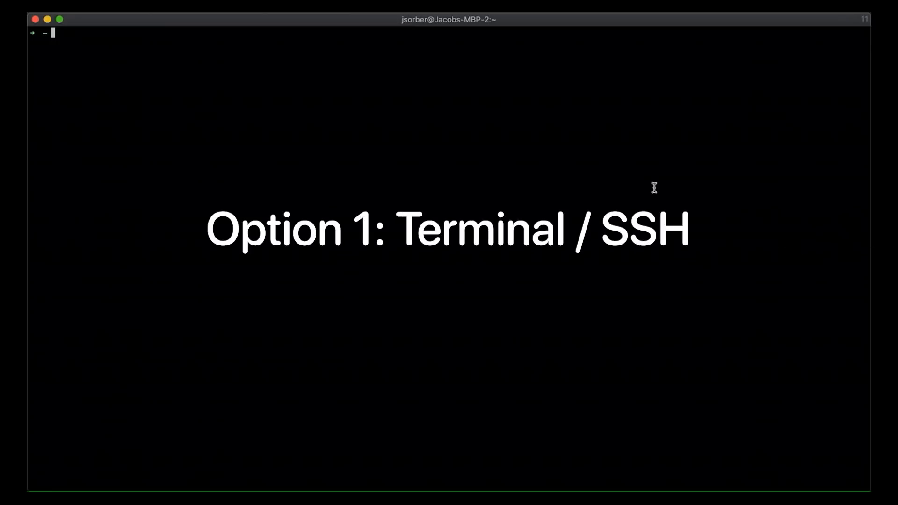
# Begin an ssh command at the local zsh prompt.
pyautogui.write('ssh')
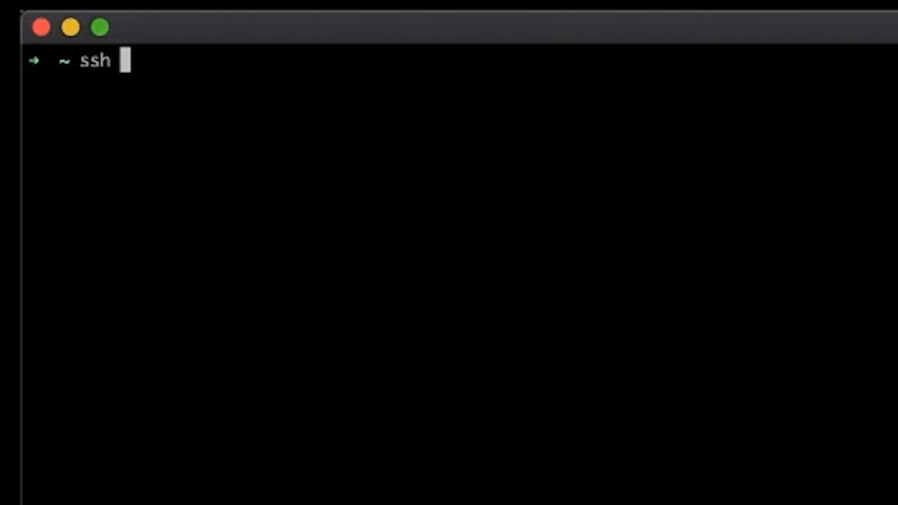
# Connect via ssh to joey8.computing.clemson.edu and reach its remote prompt.
pyautogui.write('joey8')
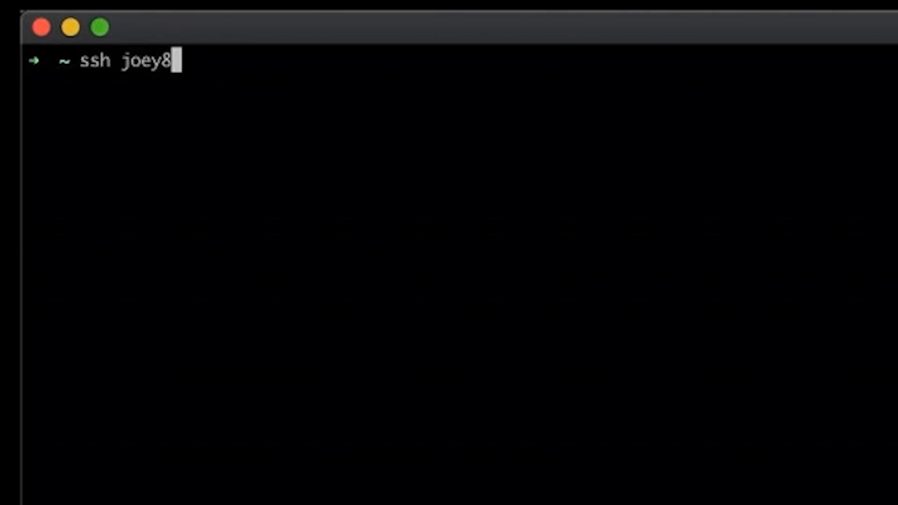
pyautogui.write('.comput')
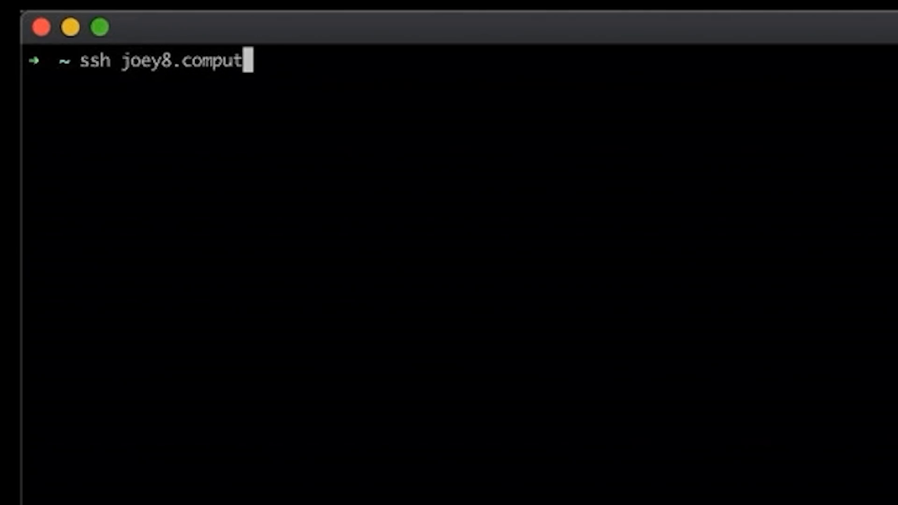
pyautogui.write('ing.clemson.edu')
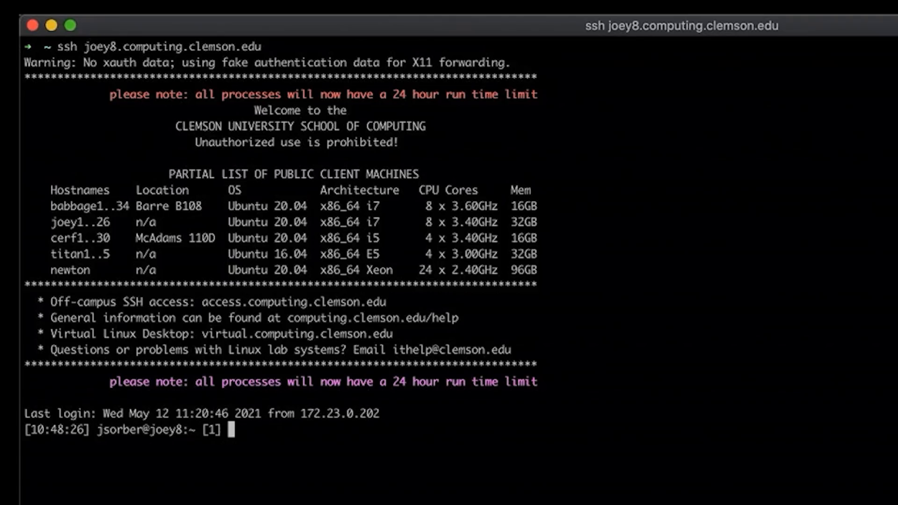
# Change into repos/remotework, list its test.c, and begin a vi command.
pyautogui.write('c')
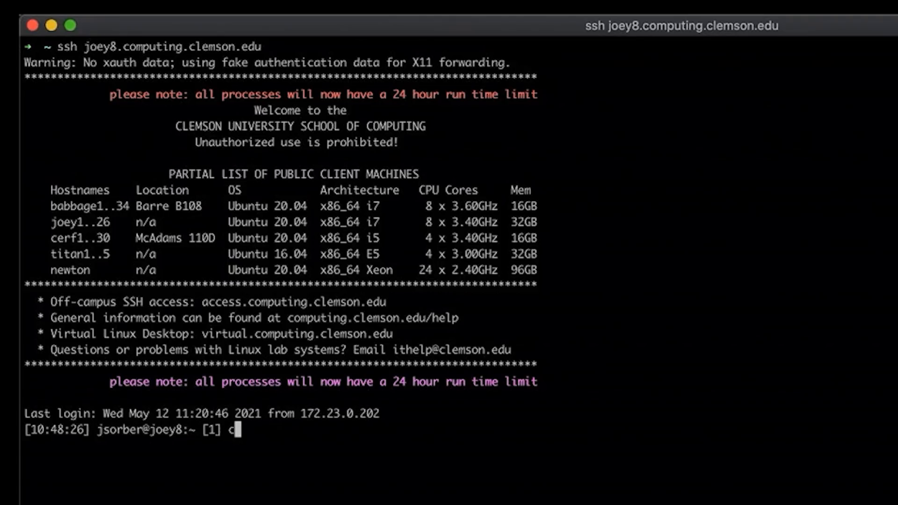
pyautogui.write('d repos/r')
pyautogui.write('ls')
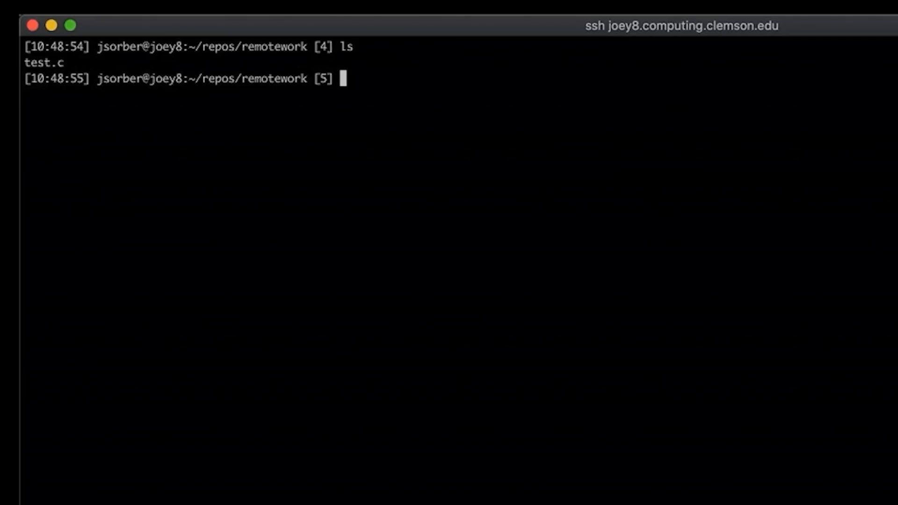
pyautogui.write('vi')
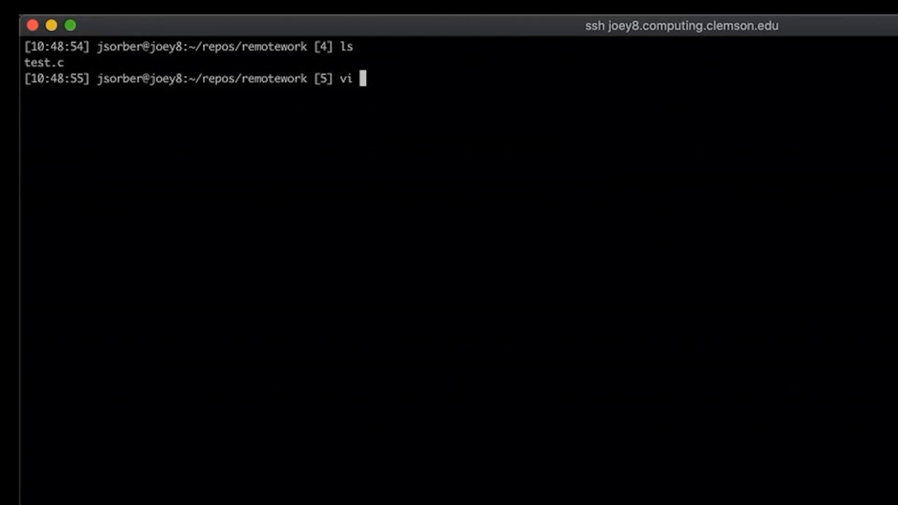
# Edit test.c in vi, adding printf("hello world\n"); inside main, and save with :wq.
pyautogui.write('test')
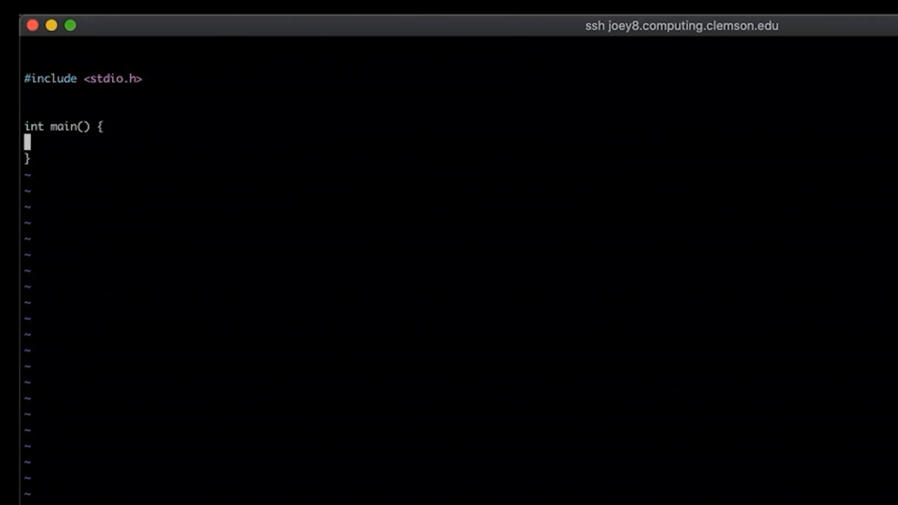
pyautogui.write('print')
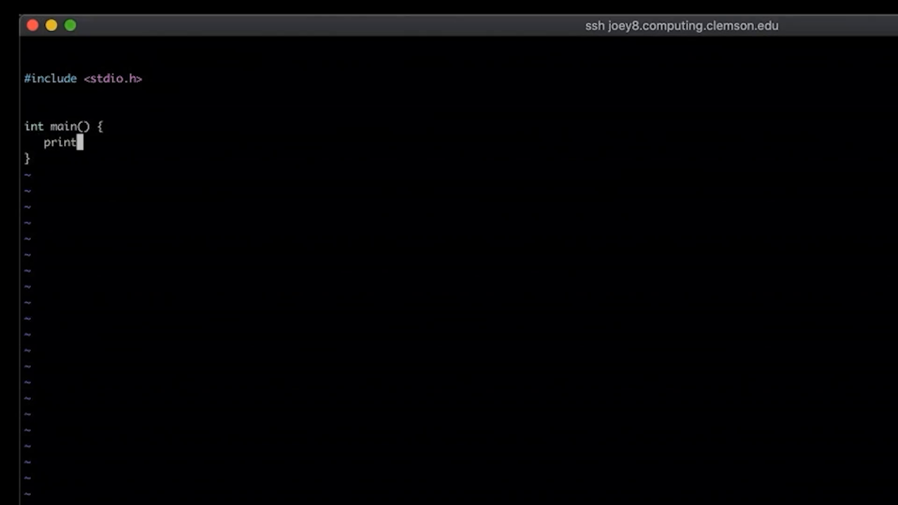
pyautogui.write('f("hello wo')
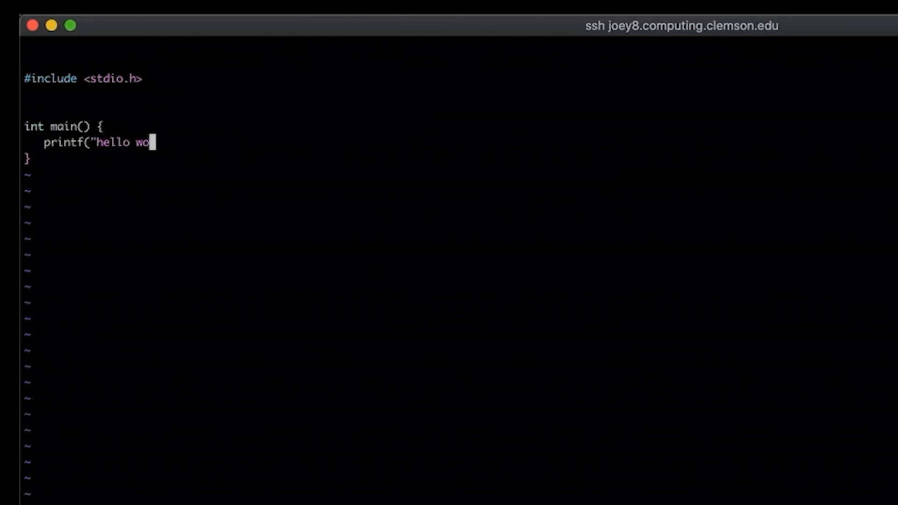
pyautogui.write('rld\\n");')
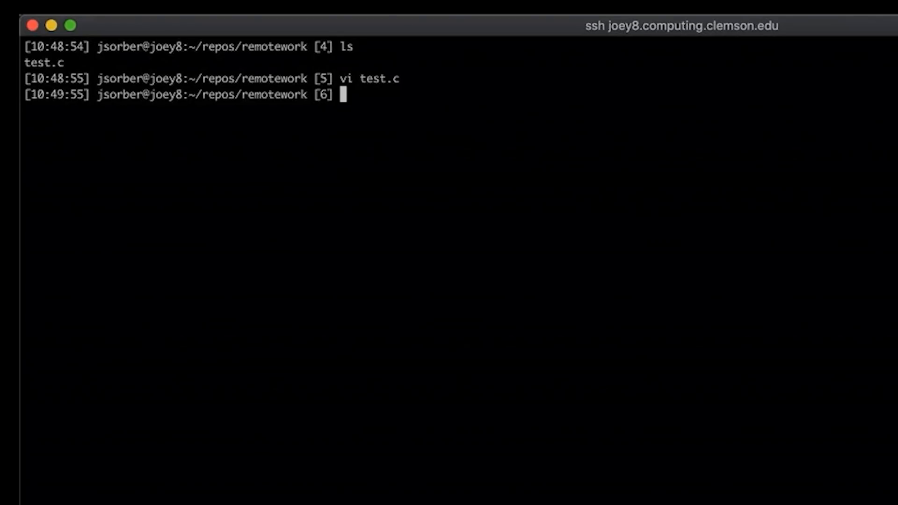
# Compile test.c with clang and run ./a.out to print hello world.
pyautogui.write('clang test.c')
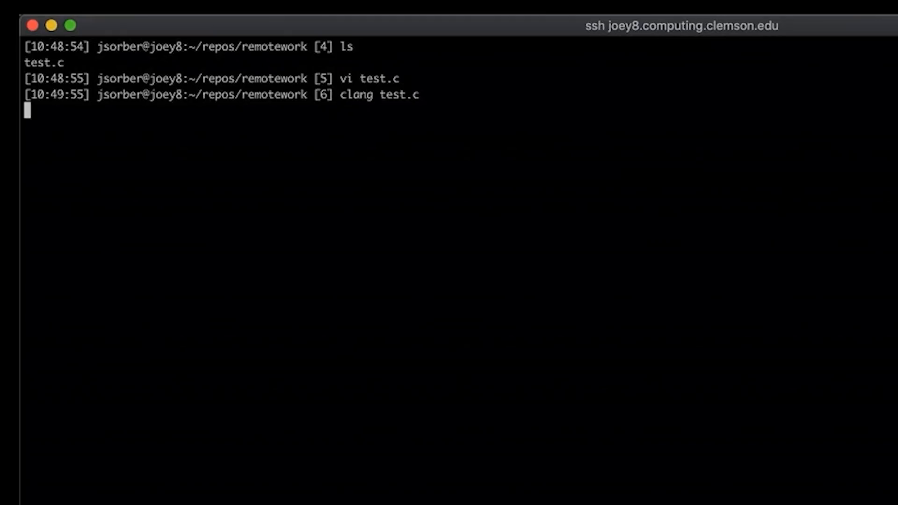
pyautogui.write('./a.out')
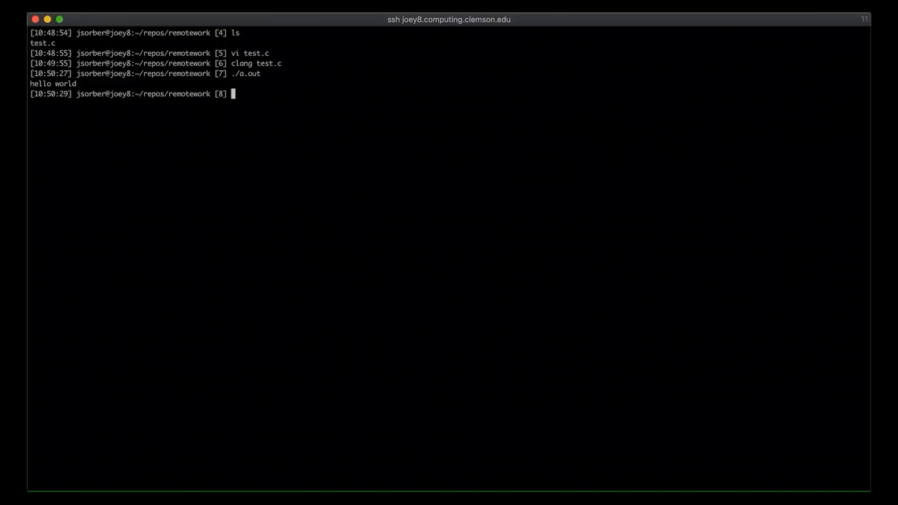
# Split the terminal into side-by-side panes and ssh the new pane to joey8.computing.clemson.edu.
pyautogui.rightClick(528, 252)
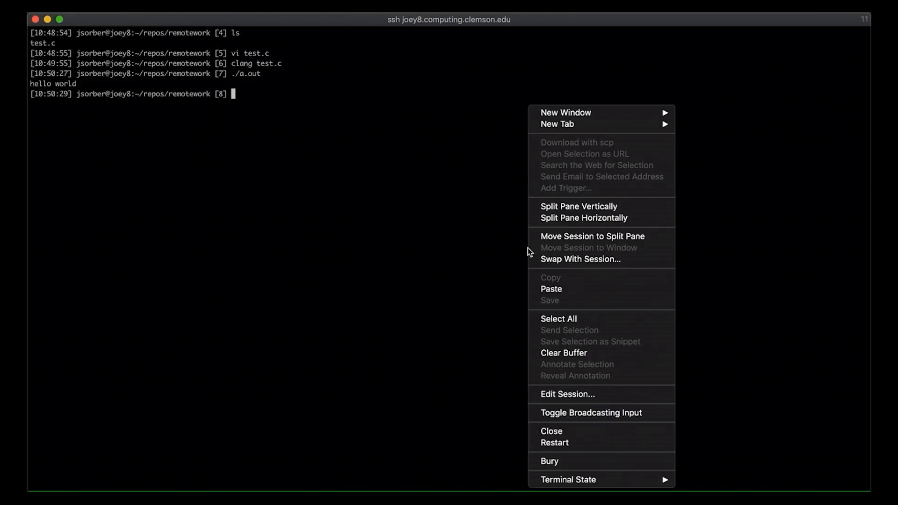
pyautogui.click(578, 206)
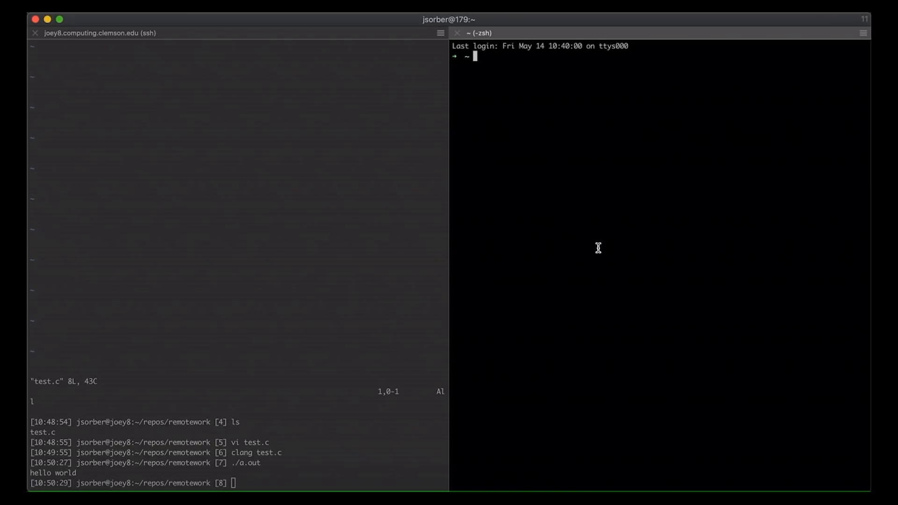
pyautogui.write('ssh joey8.computing.clemson.edu')
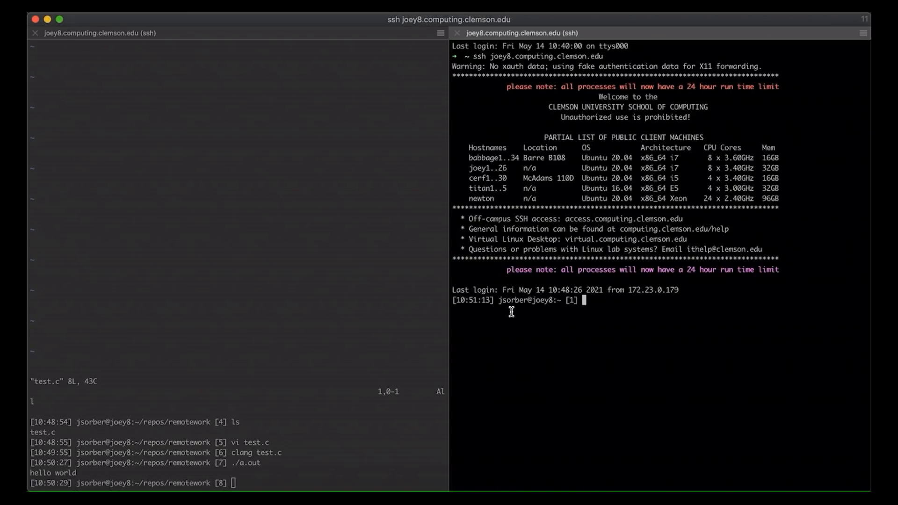
# Change the new pane's remote shell into repos/remotework.
pyautogui.write('cd r')
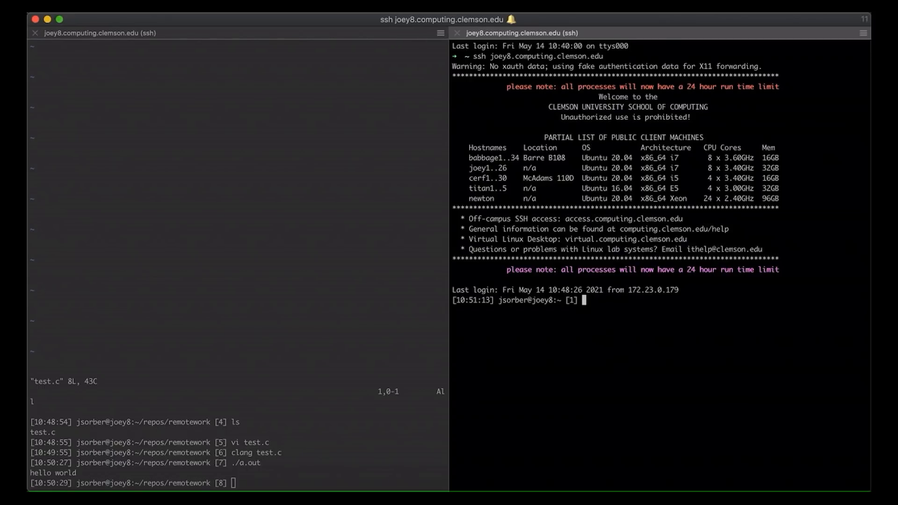
pyautogui.write('cd')
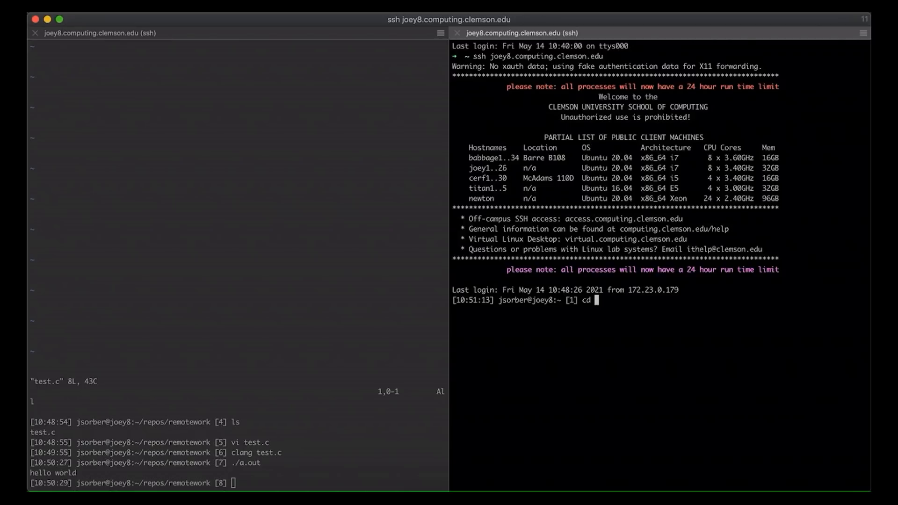
pyautogui.write('repos/re')
pyautogui.click(238, 484)
pyautogui.write('vim test.c')
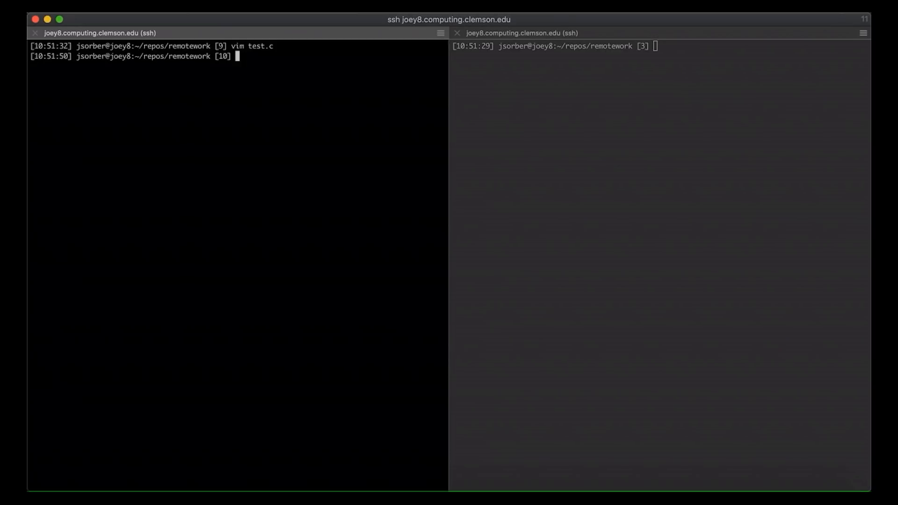
# Log out both panes and reconnect the left one with ssh -XY to joey8.computing.clemson.edu.
pyautogui.write('logout')
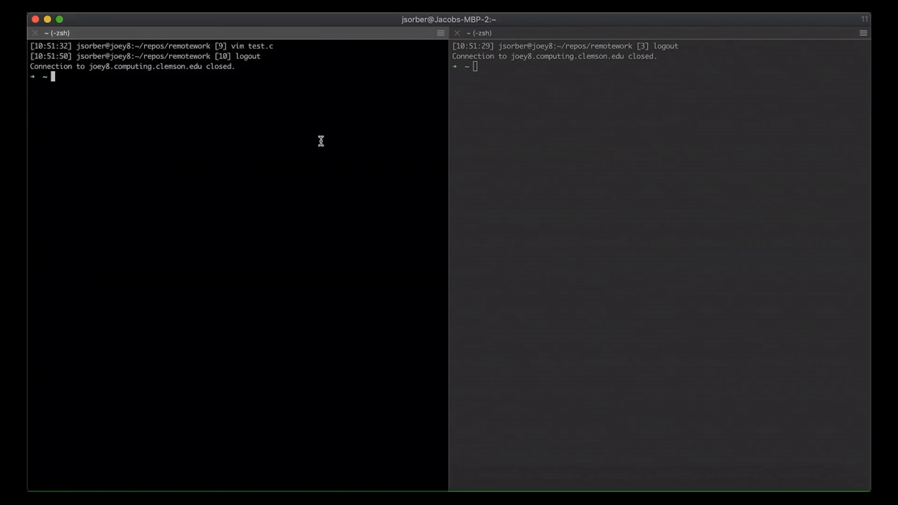
pyautogui.write('ssh joey8.computing.clemson.edu')
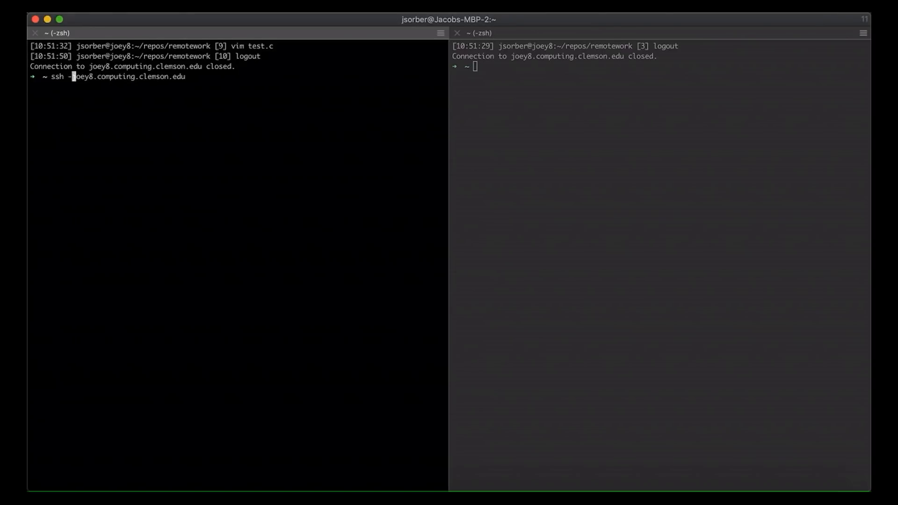
pyautogui.write('XY')
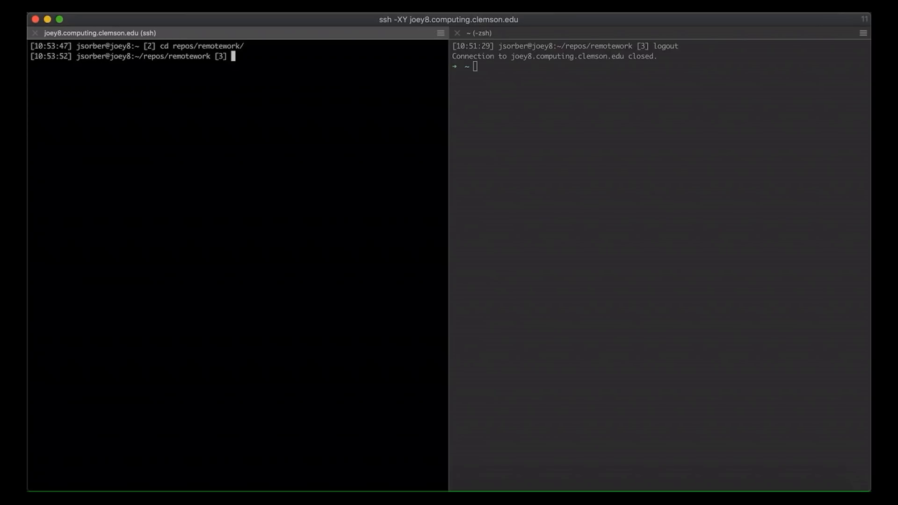
# Launch gedit test.c from the X-forwarded remote shell.
pyautogui.write('gedit')
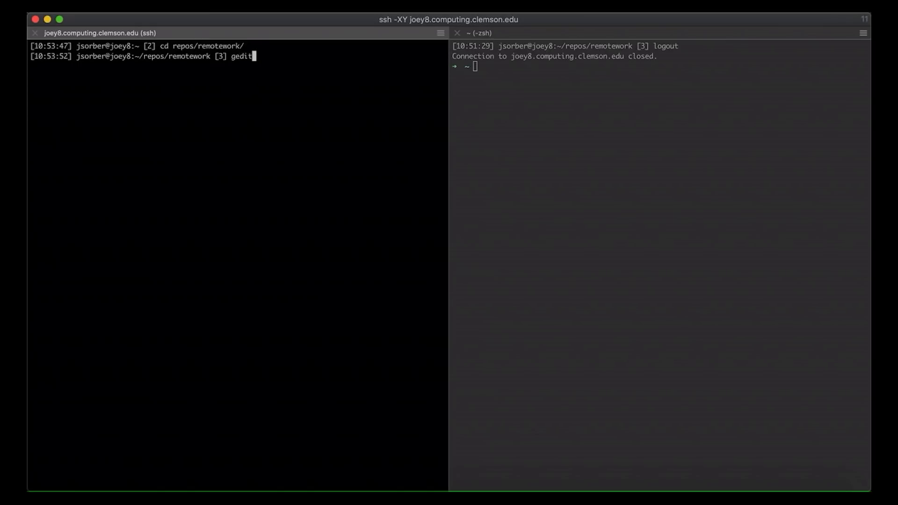
pyautogui.write('test.c')
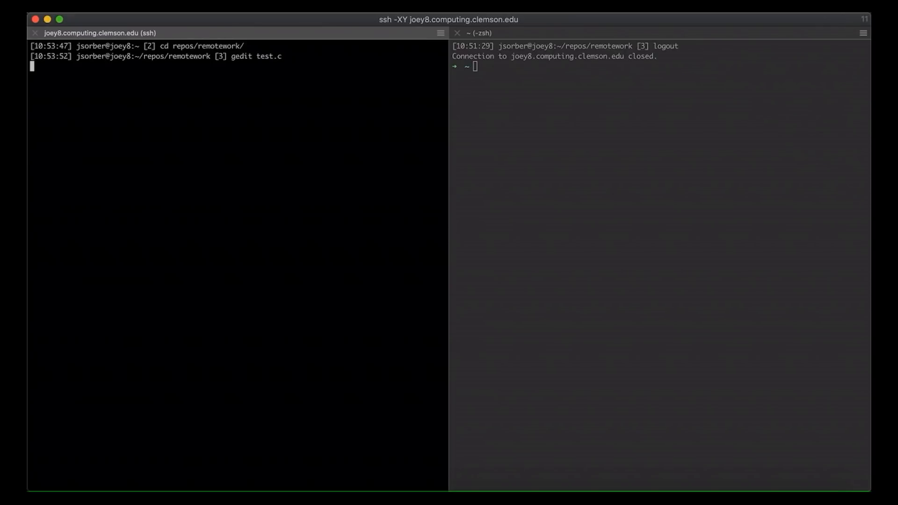
pyautogui.moveTo(327, 135)
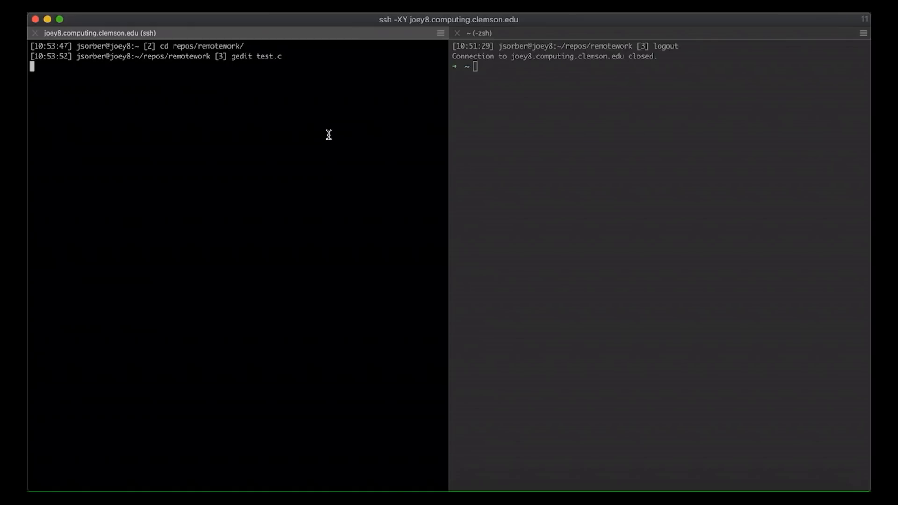
pyautogui.moveTo(333, 136)
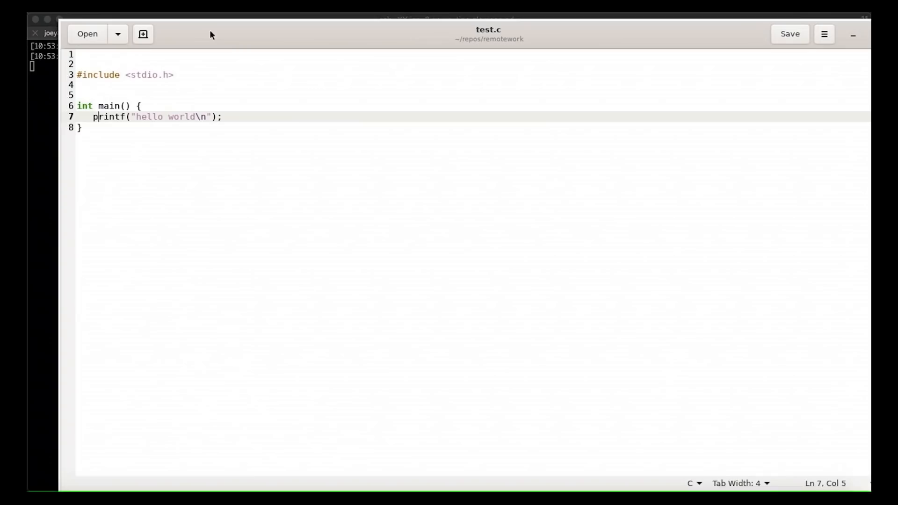
pyautogui.moveTo(249, 49)
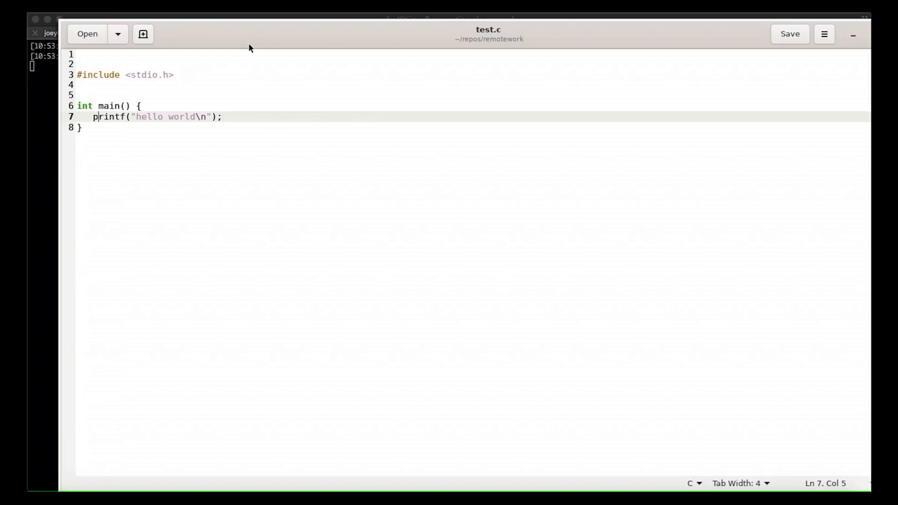
pyautogui.moveTo(403, 16)
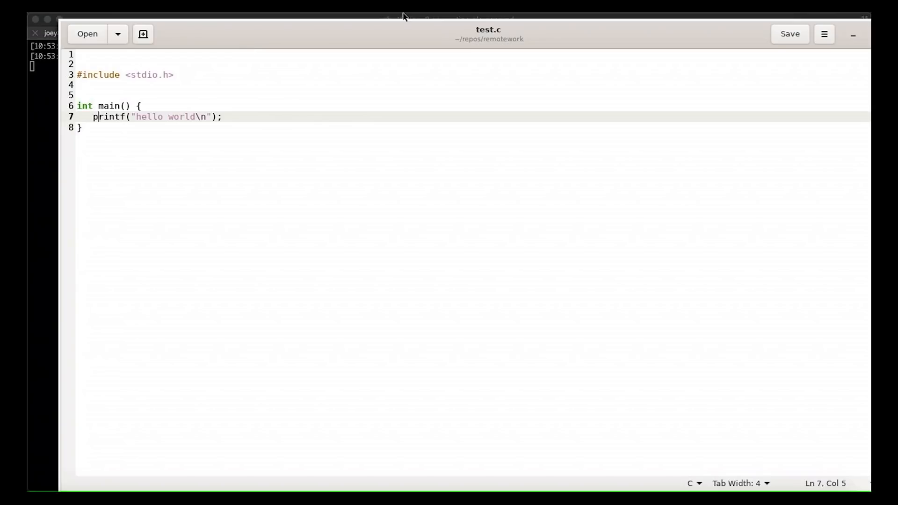
pyautogui.moveTo(557, 15)
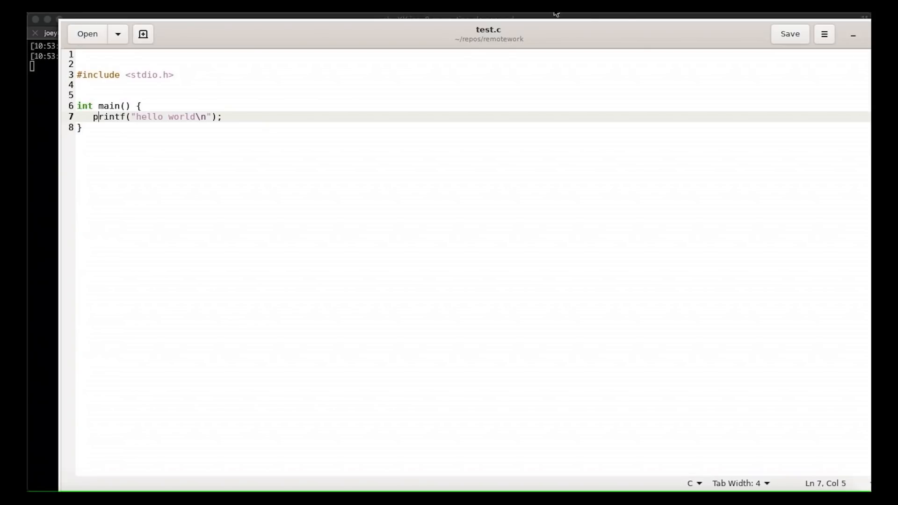
pyautogui.moveTo(640, 49)
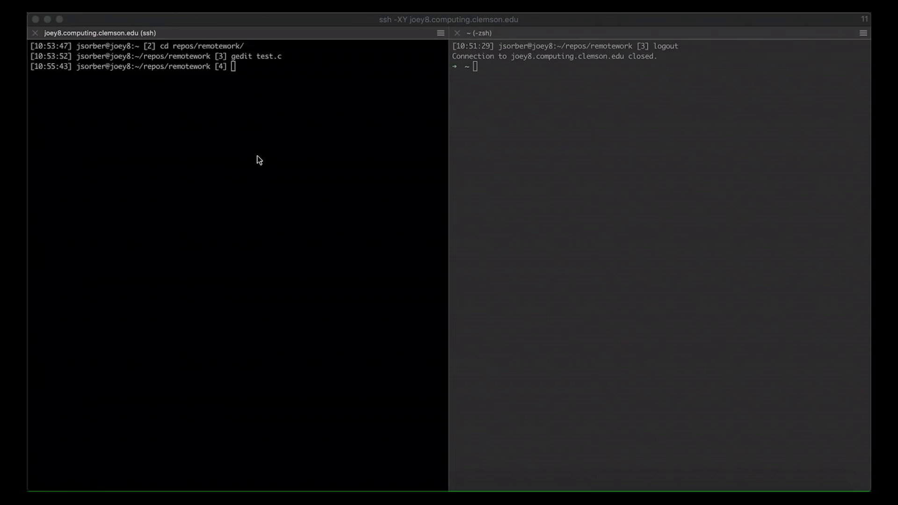
# Enter the command code at the remote prompt in remotework.
pyautogui.write('code')
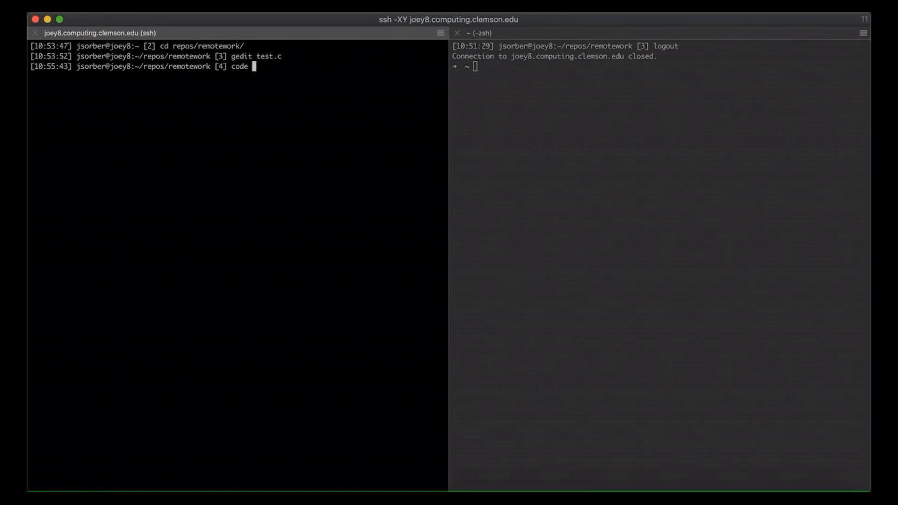
# Run 'code .' to open remotework in forwarded VS Code, then close that window.
pyautogui.write('.')
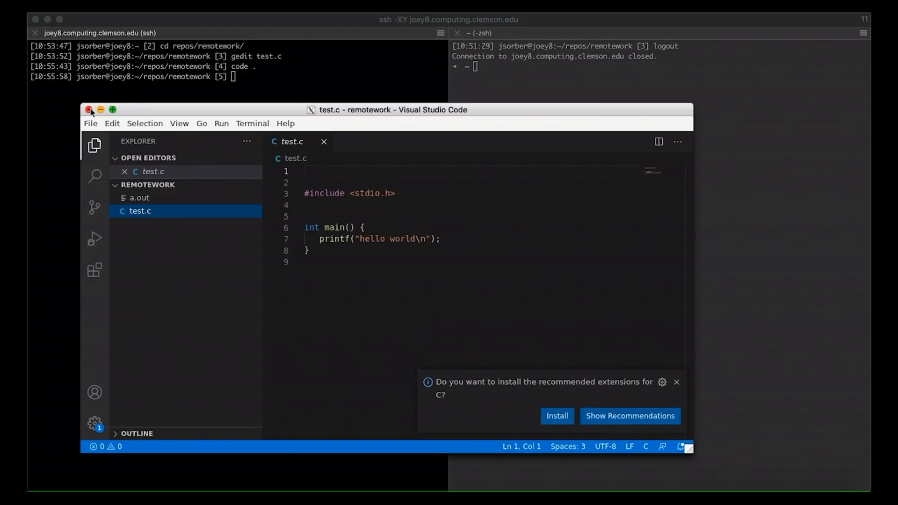
pyautogui.click(90, 110)
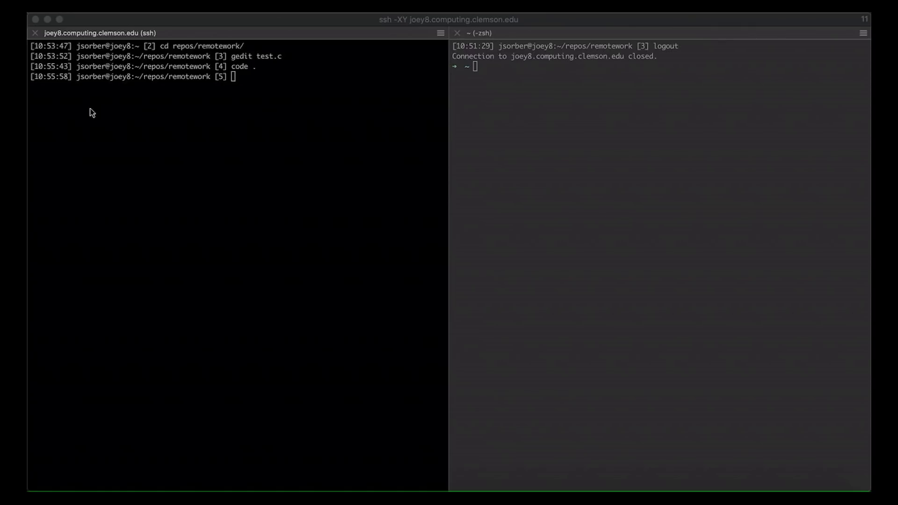
pyautogui.moveTo(332, 483)
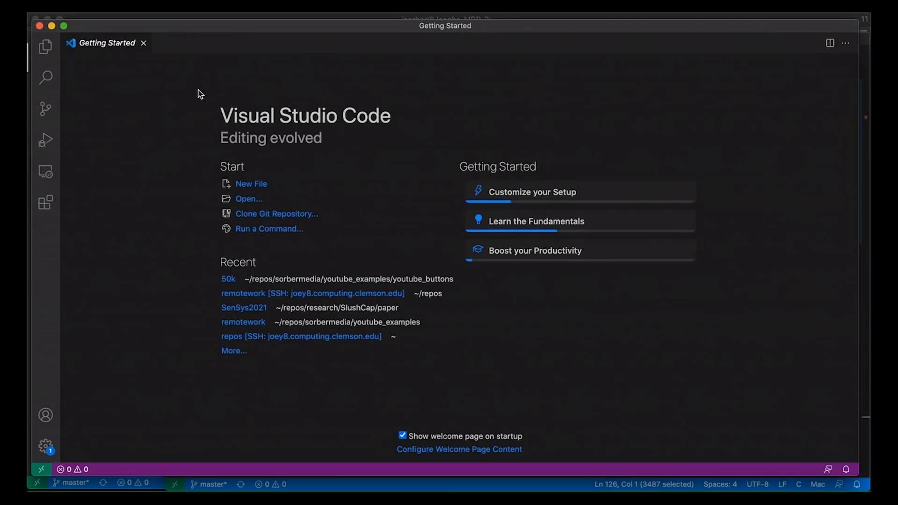
pyautogui.moveTo(46, 77)
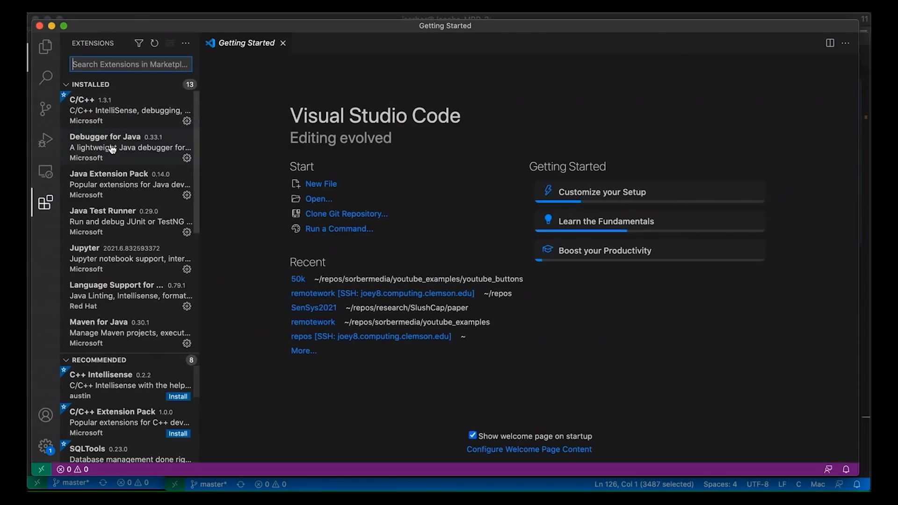
pyautogui.scroll(-3)
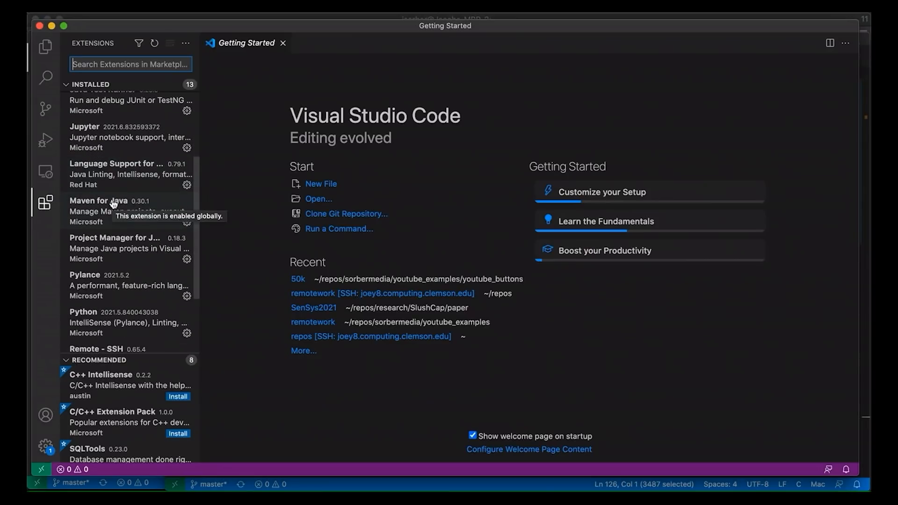
pyautogui.scroll(-3)
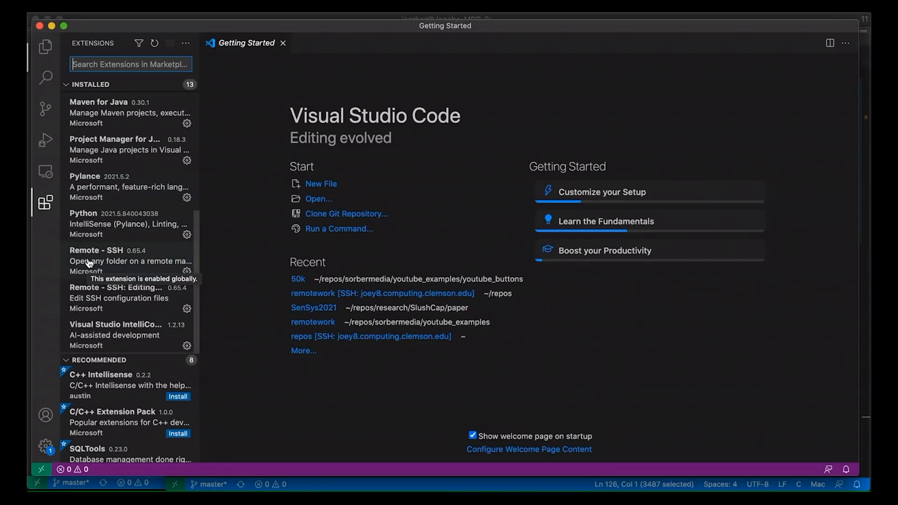
pyautogui.moveTo(123, 255)
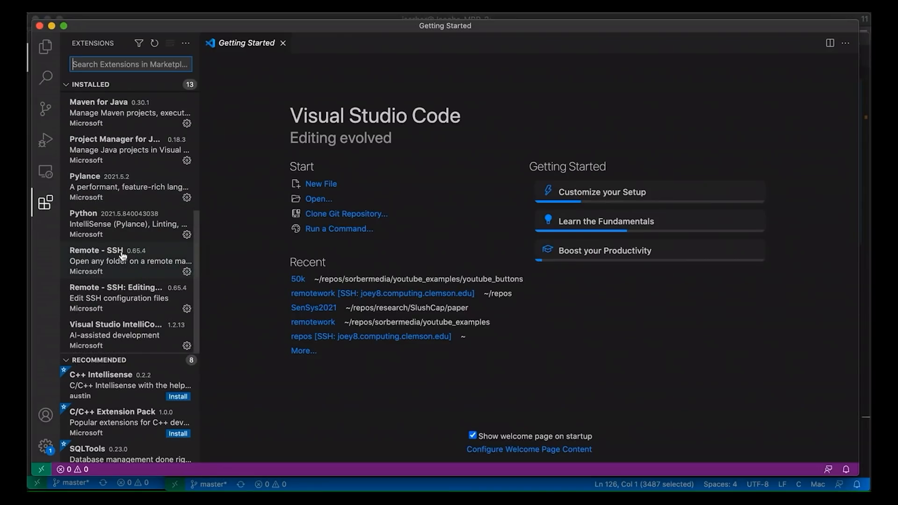
pyautogui.moveTo(131, 268)
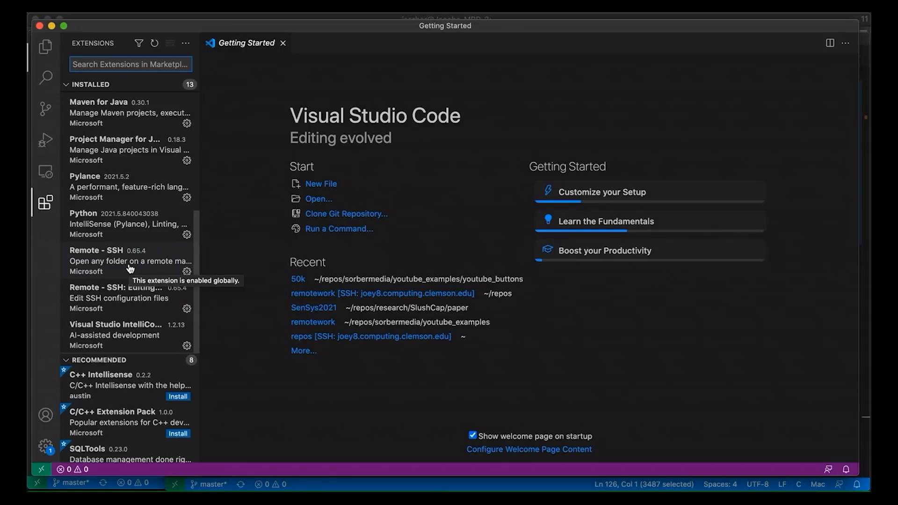
pyautogui.moveTo(366, 71)
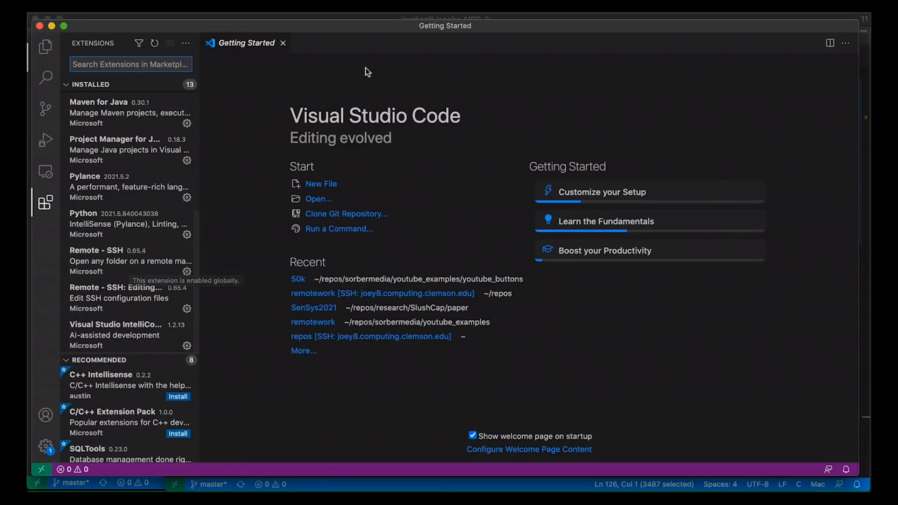
pyautogui.click(70, 84)
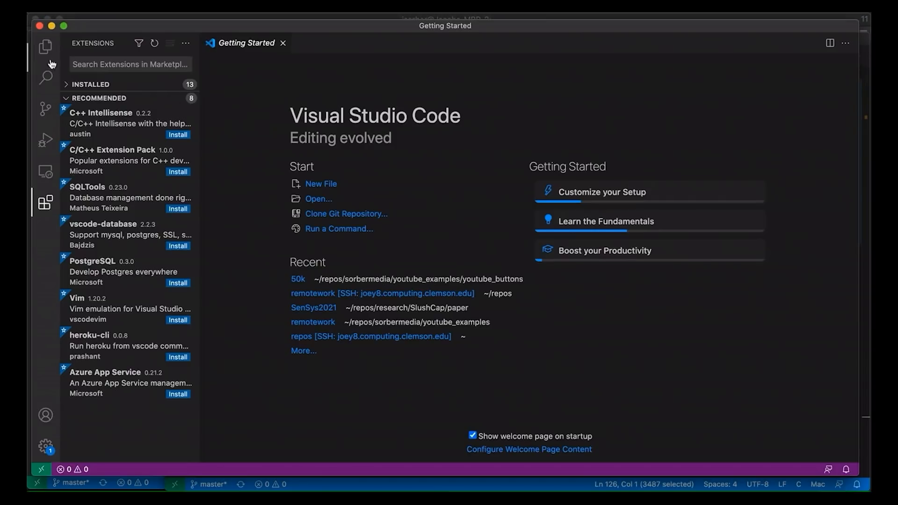
pyautogui.click(45, 200)
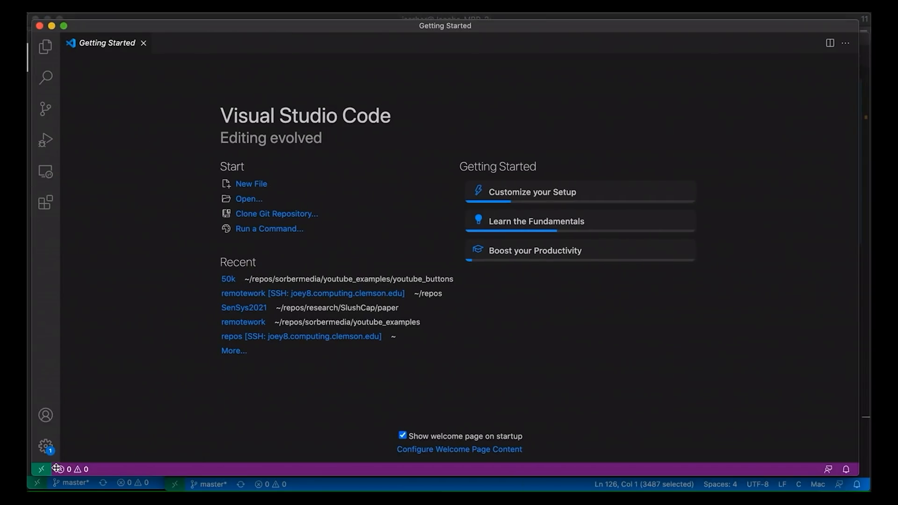
# Connect the current VS Code window to the joey8.computing.clemson.edu host over Remote-SSH.
pyautogui.click(41, 469)
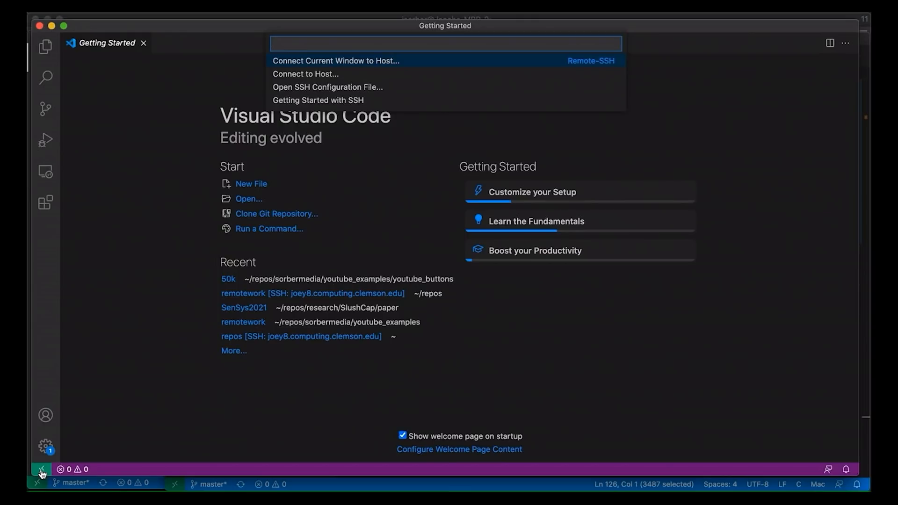
pyautogui.moveTo(41, 470)
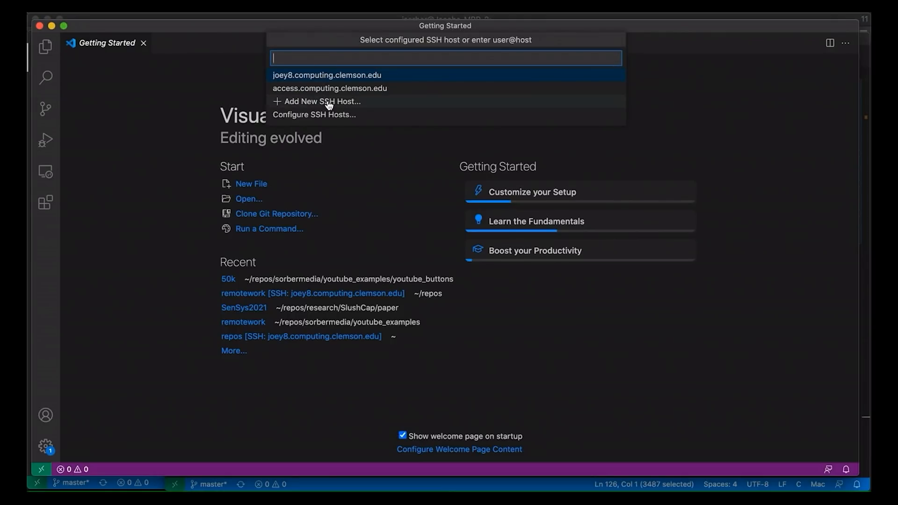
pyautogui.moveTo(320, 94)
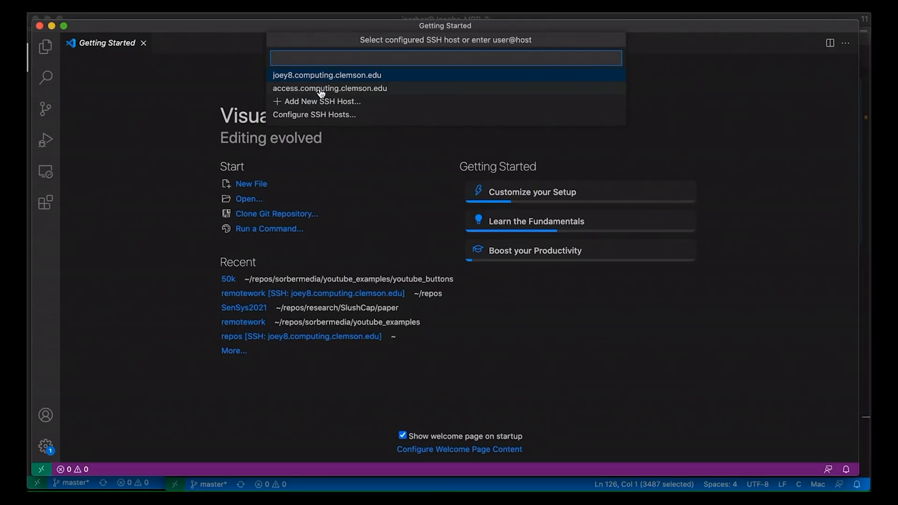
pyautogui.moveTo(314, 105)
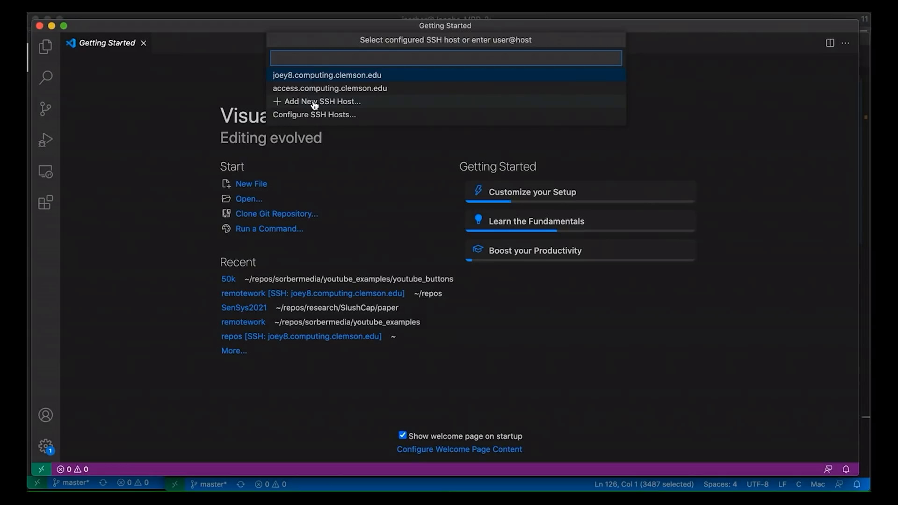
pyautogui.moveTo(317, 77)
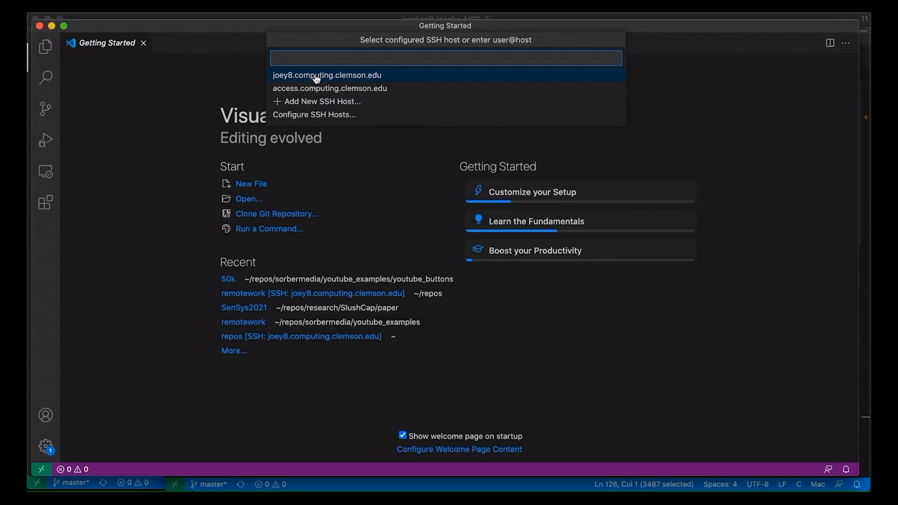
pyautogui.click(319, 75)
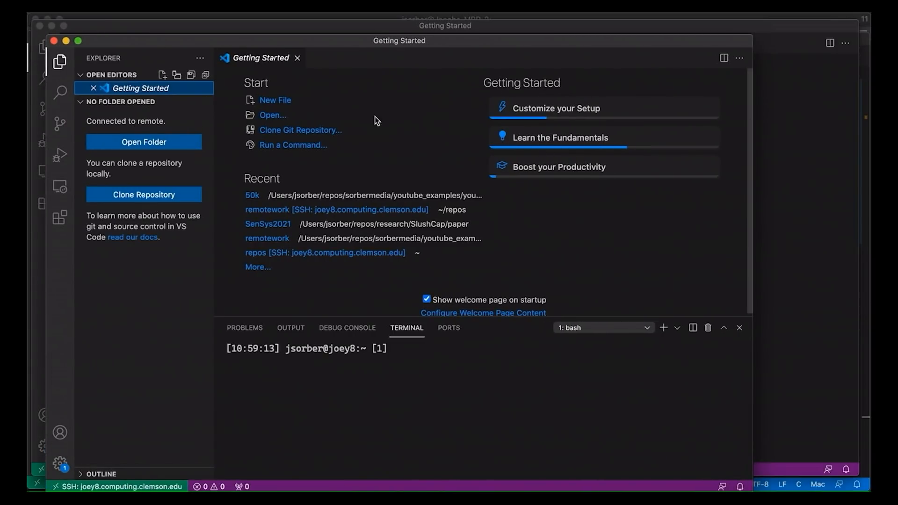
pyautogui.moveTo(127, 475)
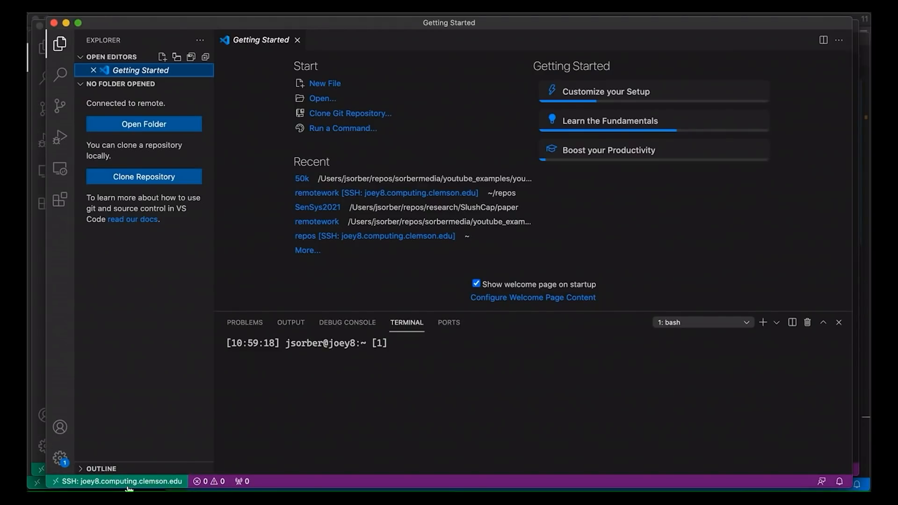
pyautogui.moveTo(142, 109)
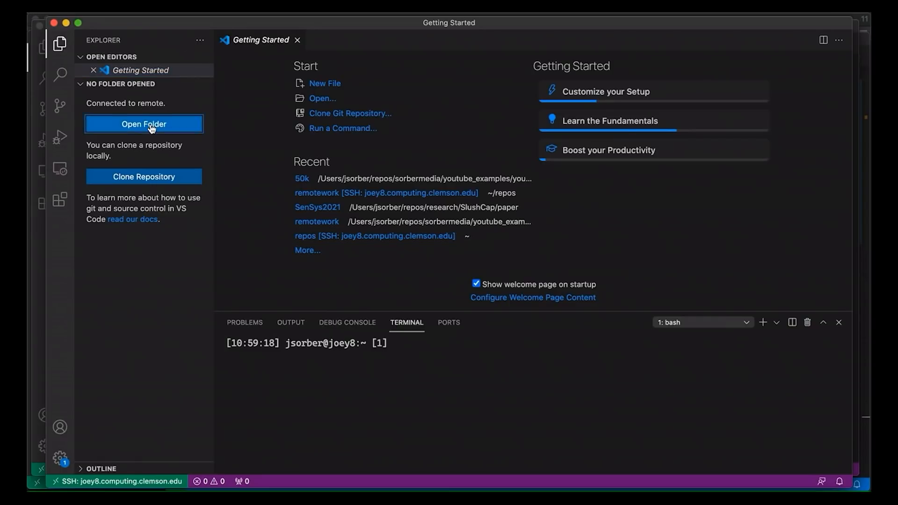
# Open the remote repos/remotework folder so test.c's hello-world program shows in the editor.
pyautogui.click(144, 123)
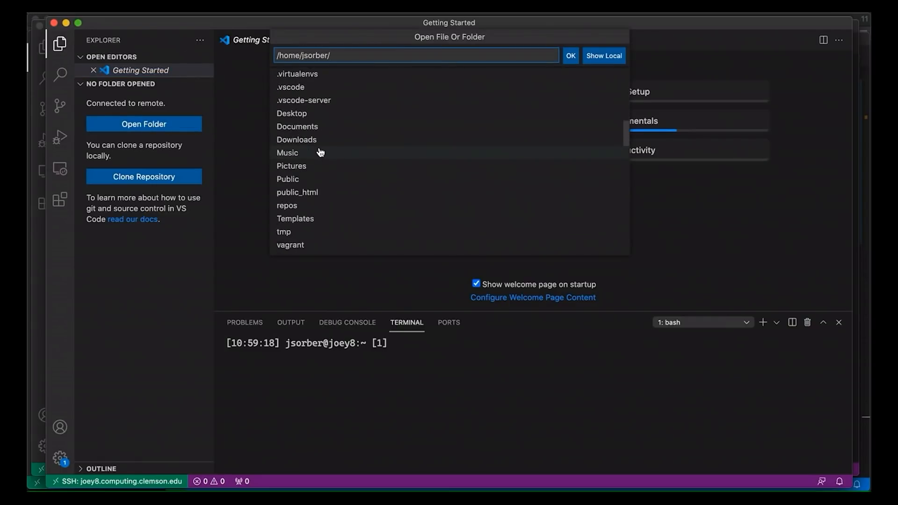
pyautogui.write('repos/')
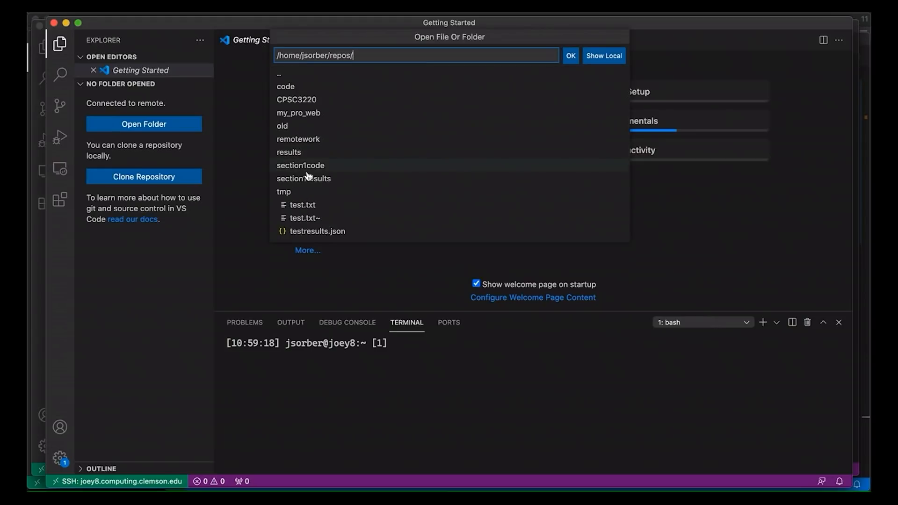
pyautogui.click(297, 138)
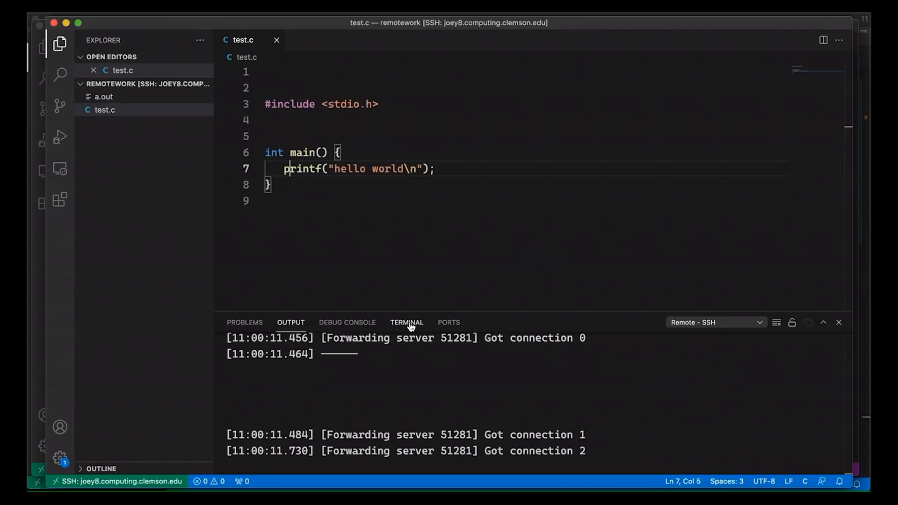
# Compile test.c with clang in the remote terminal and run ./a.out to print hello world.
pyautogui.click(406, 322)
pyautogui.write('ls')
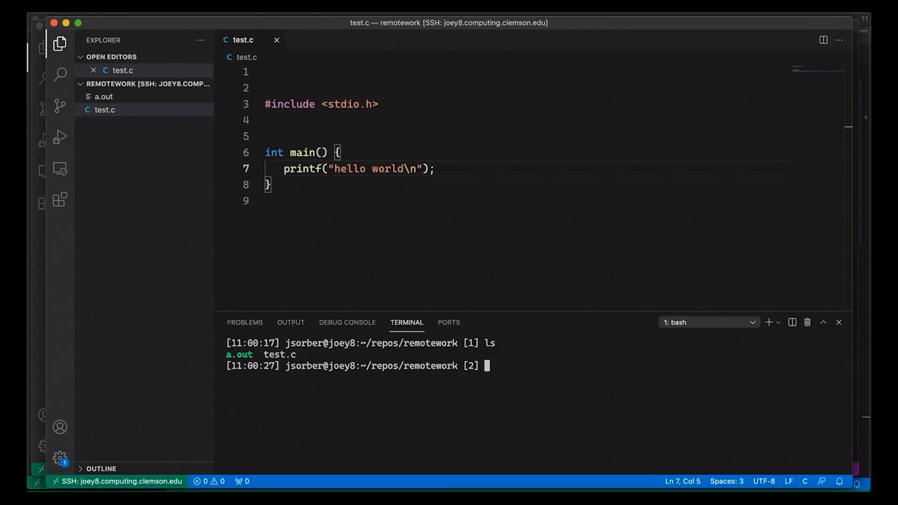
pyautogui.write('clan')
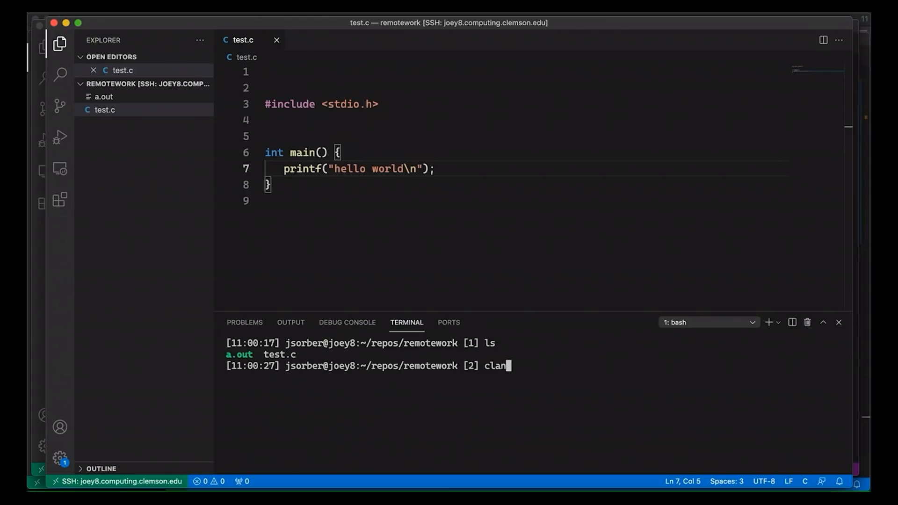
pyautogui.write('g test')
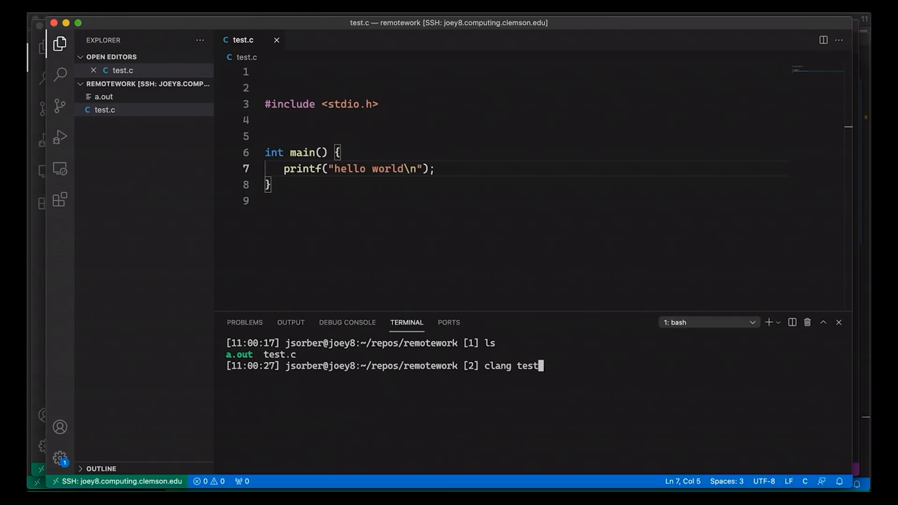
pyautogui.press('Enter')
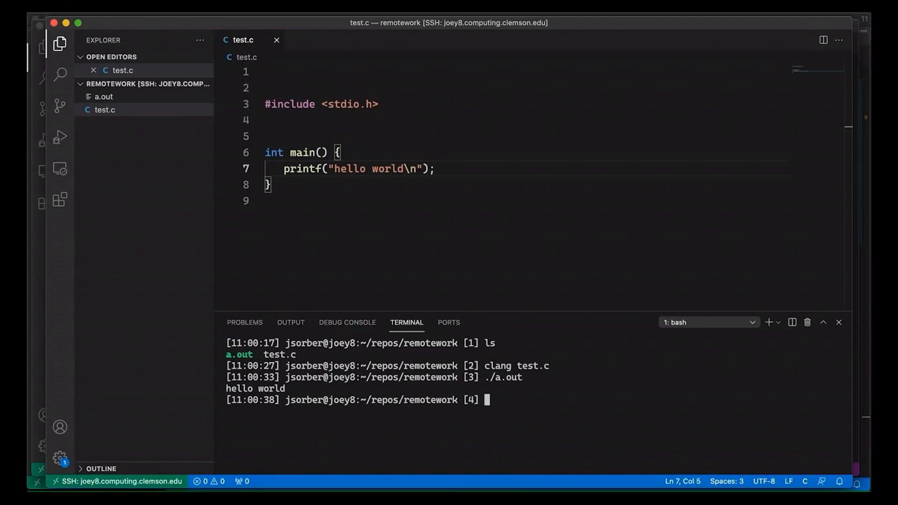
pyautogui.moveTo(497, 280)
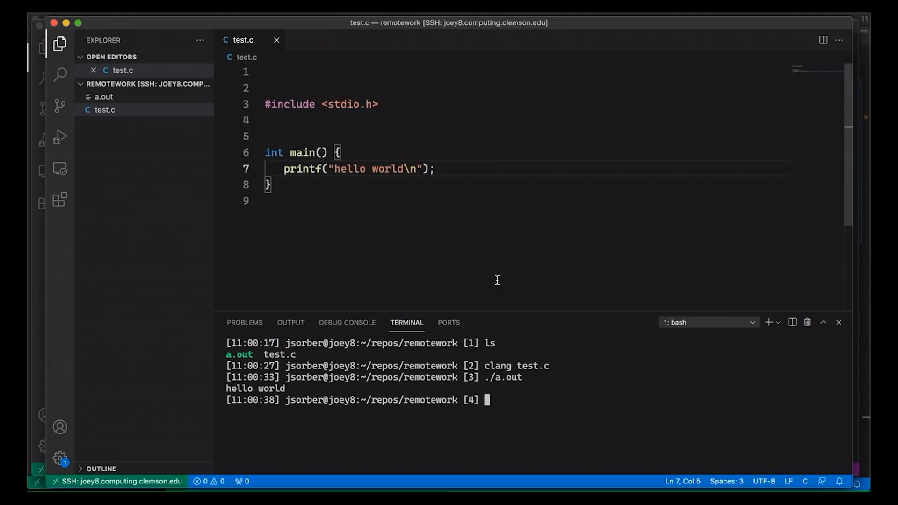
# Extend the printf greeting to read 'hello world, Jacob', leaving the change unsaved.
pyautogui.write(', J')
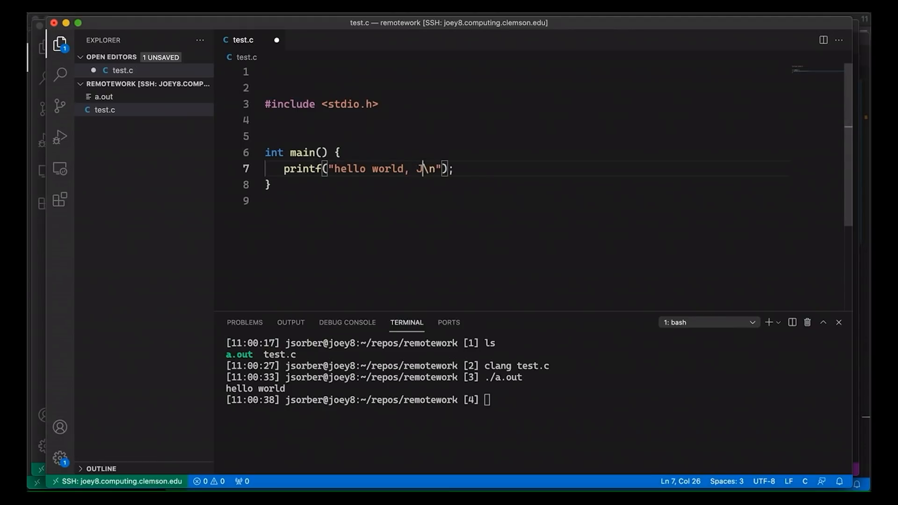
pyautogui.write('acob')
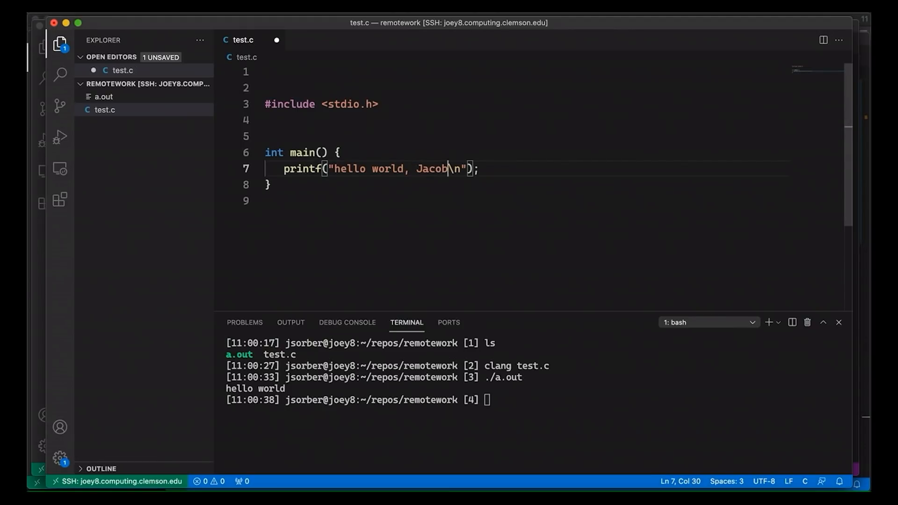